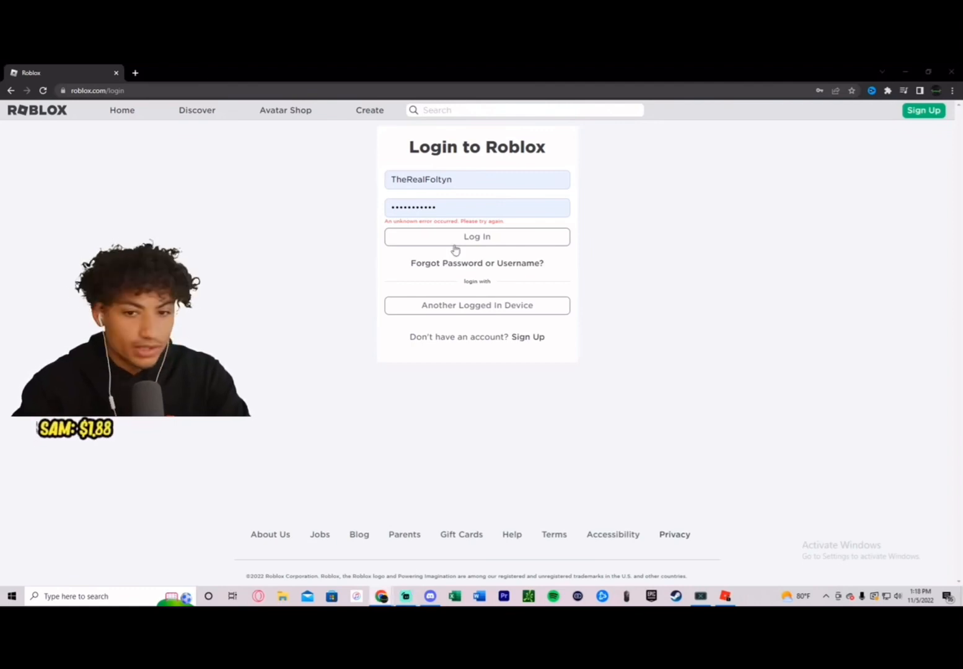
Step: Retry the Roblox login, which fails, then launch the Minecraft Launcher from the desktop
{"action": "left_click", "coordinate": [476, 237]}
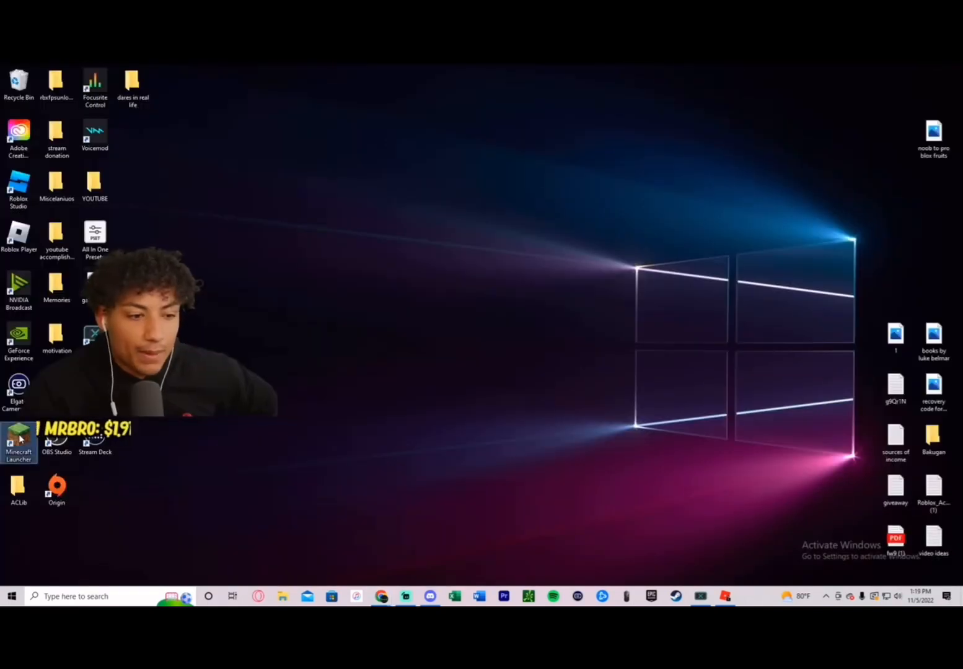
{"action": "double_click", "coordinate": [19, 438]}
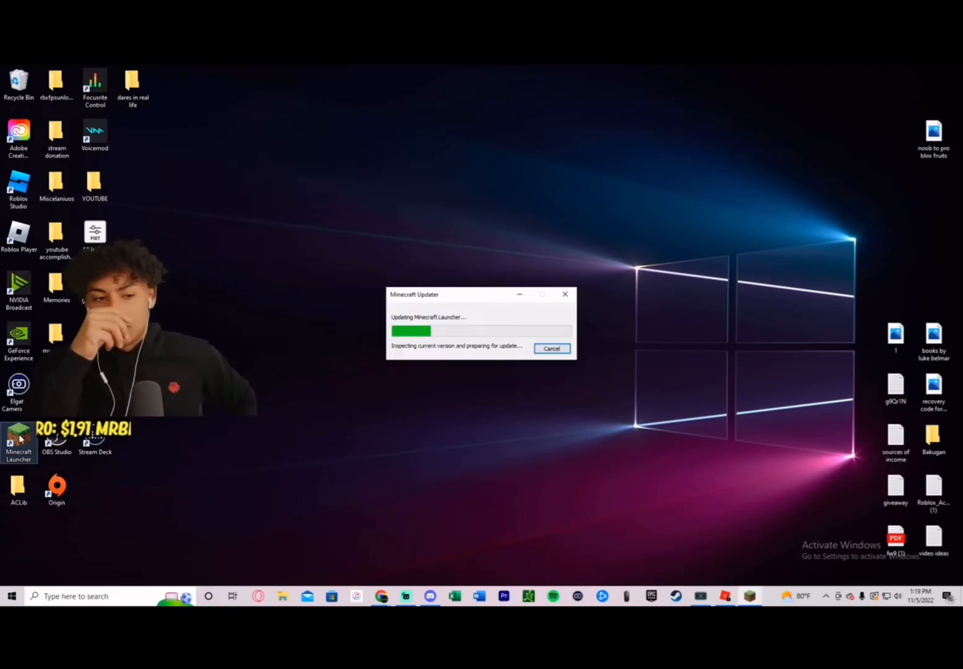